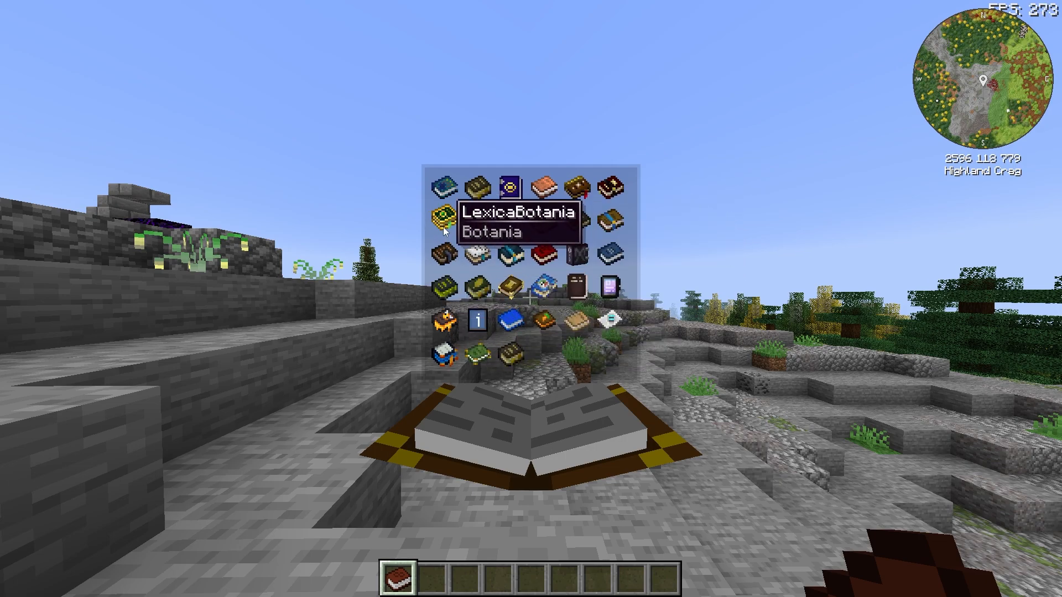
# Choose Lexica Botania from the Akashic Tome's book selection
pyautogui.click(447, 215)
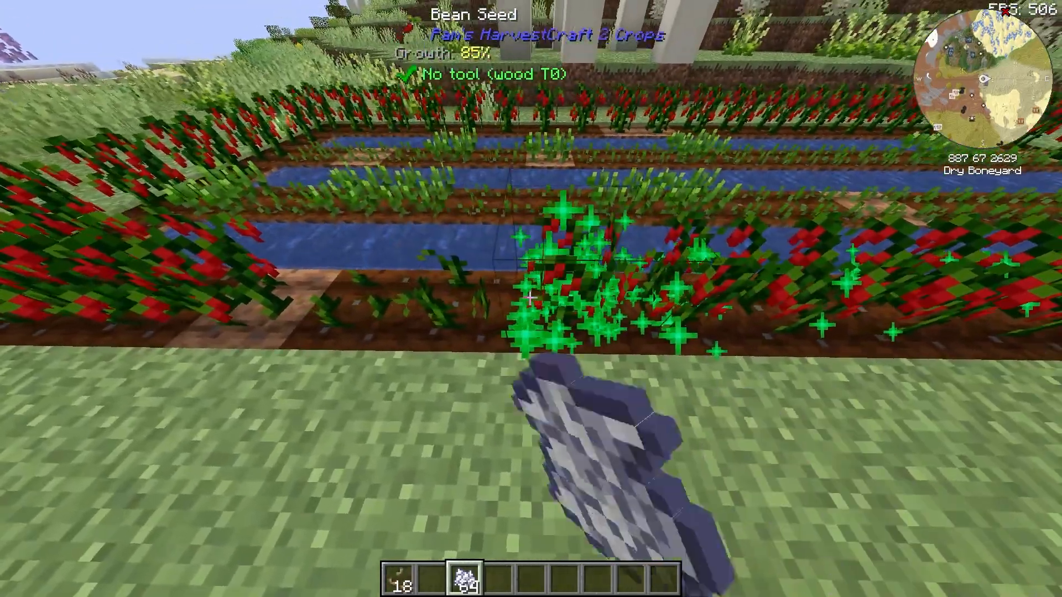
# Bring up the inventory after fertilising the Bean Seed crops
pyautogui.press('e')
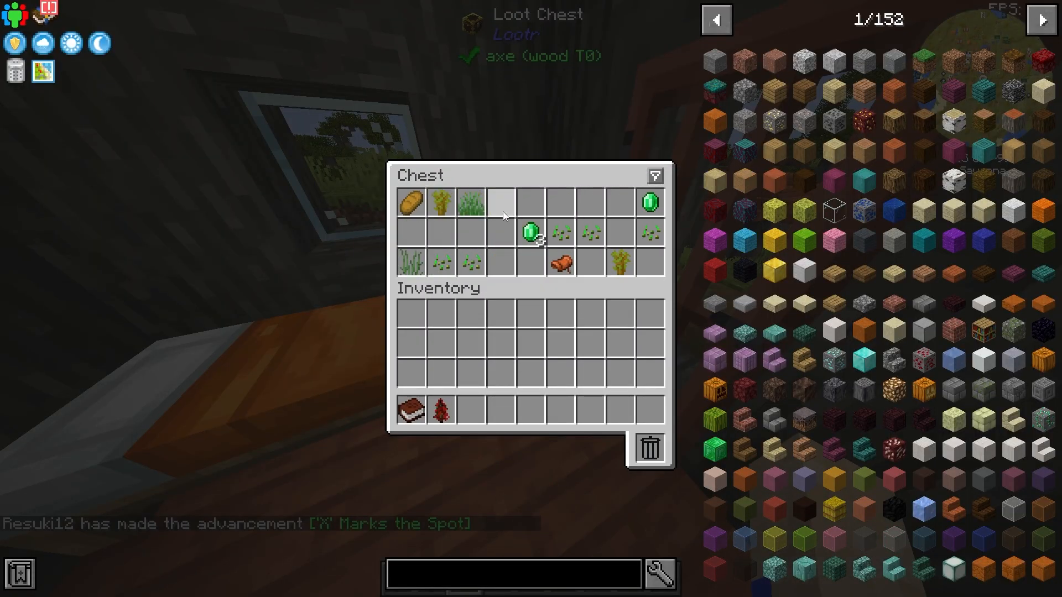
# Close the loot chest view and return to the game
pyautogui.press('Escape')
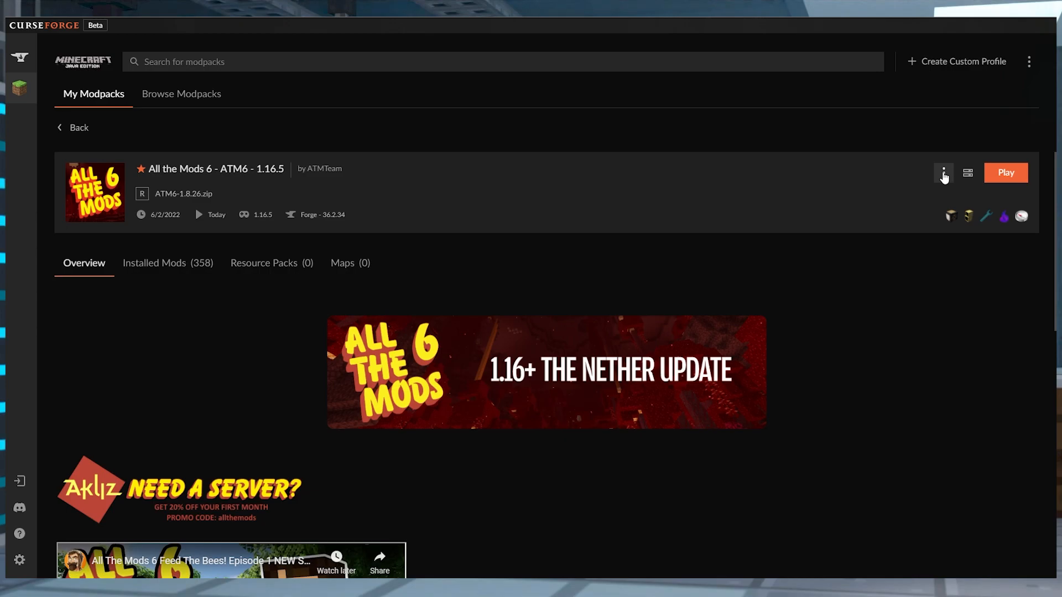
# Show the three-dot actions menu for the All the Mods 6 profile
pyautogui.click(942, 172)
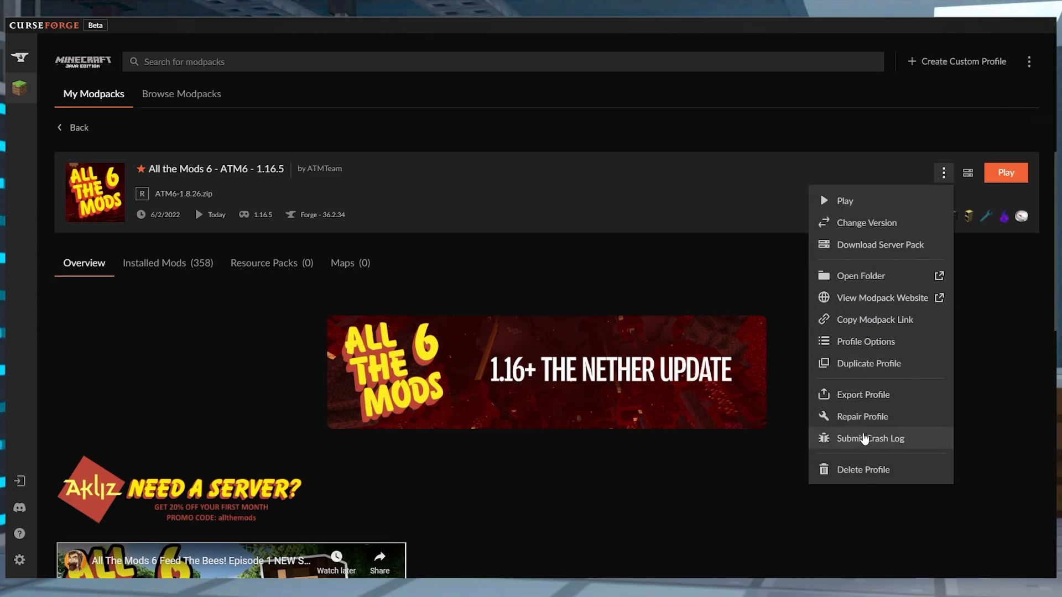